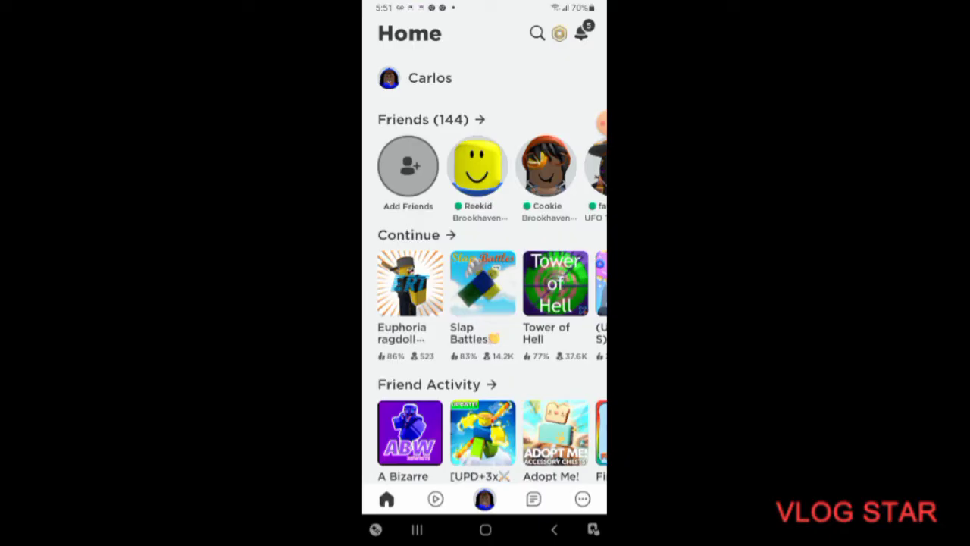
Step: Scroll the friends list and join the friend's Brookhaven RP game
{"action": "scroll", "scroll_direction": "left", "scroll_amount": 3}
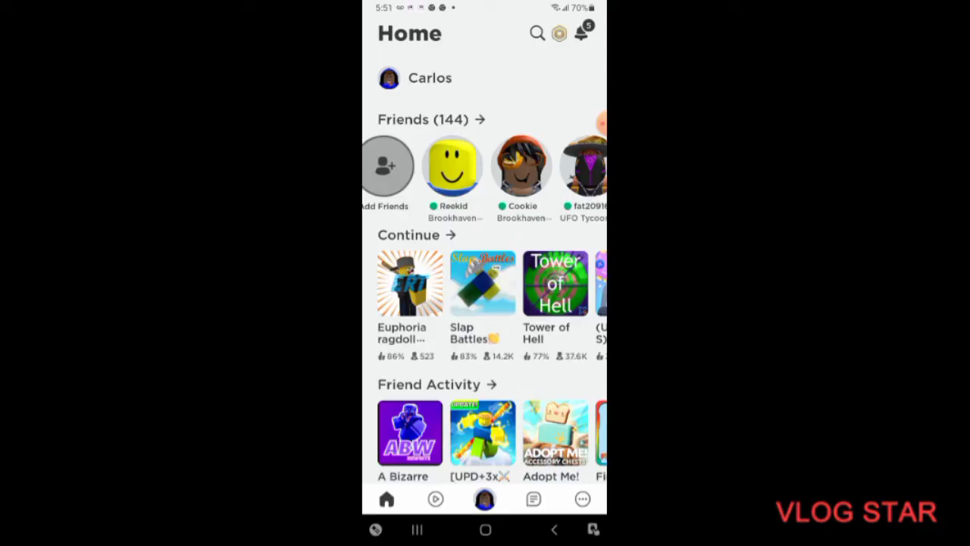
{"action": "left_click", "coordinate": [521, 165]}
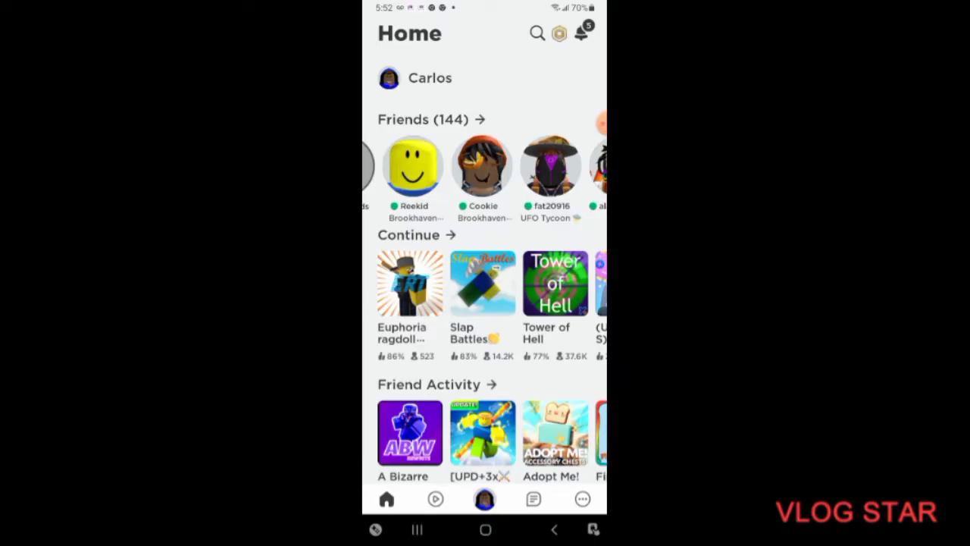
{"action": "left_click", "coordinate": [482, 165]}
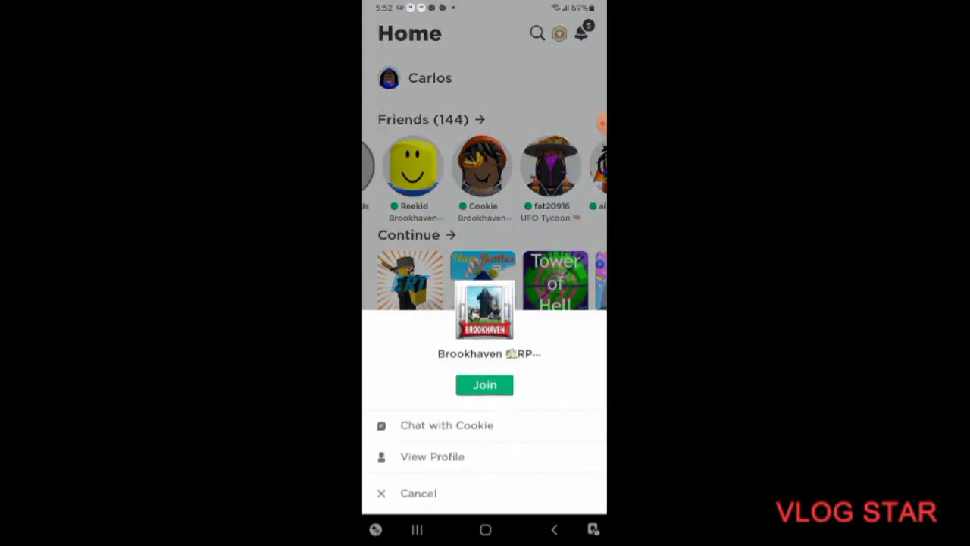
{"action": "left_click", "coordinate": [484, 384]}
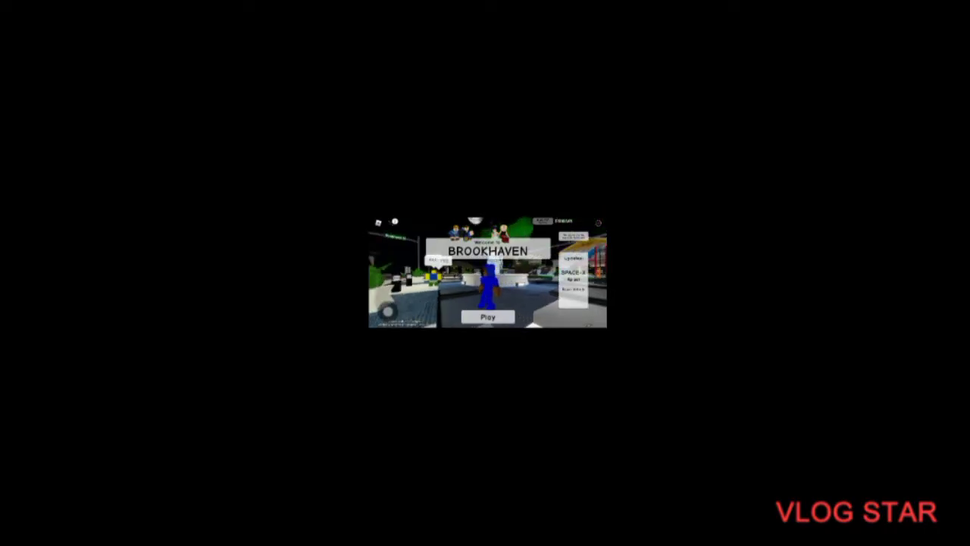
Step: Press Play on the Brookhaven welcome screen to spawn the avatar in town
{"action": "left_click", "coordinate": [486, 316]}
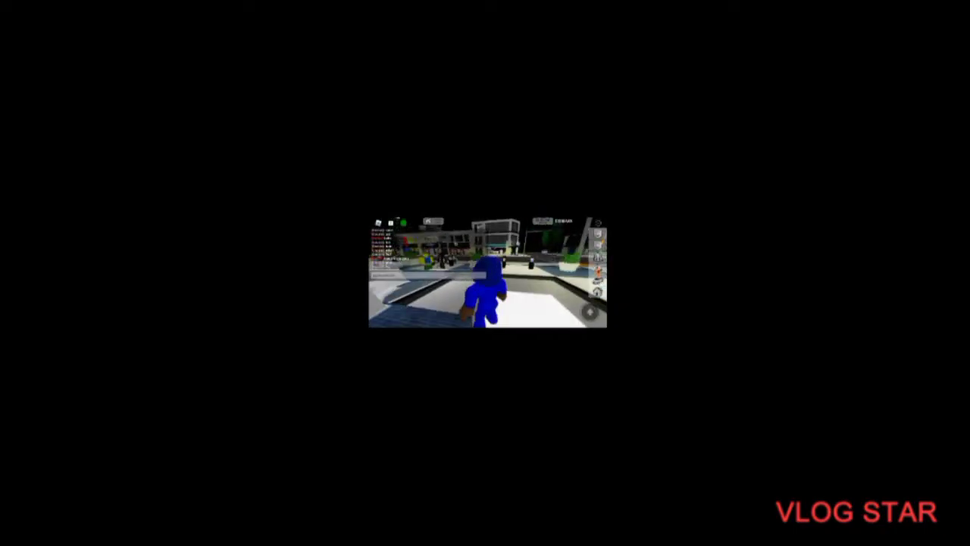
{"action": "left_click", "coordinate": [487, 258]}
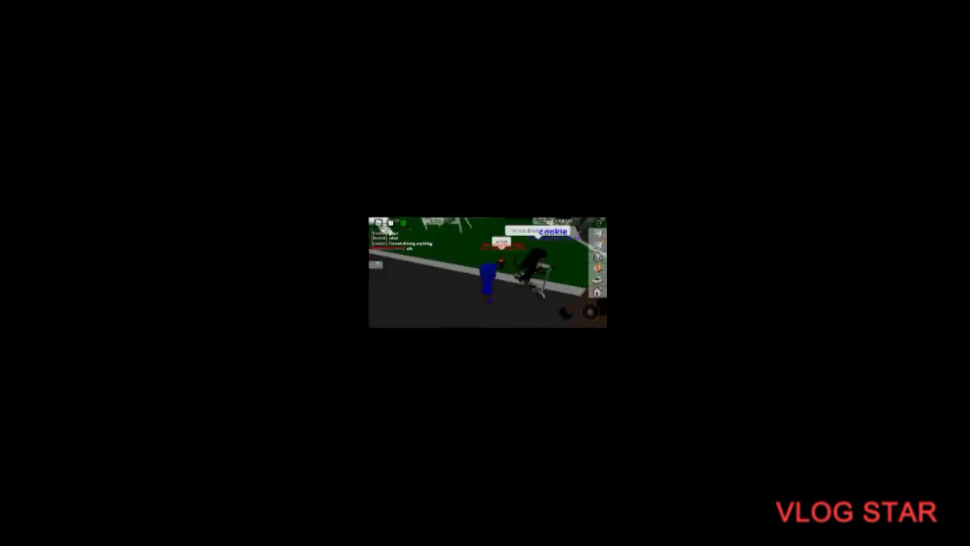
Step: Open the Brookhaven chat to read Cookie's messages
{"action": "left_click", "coordinate": [424, 262]}
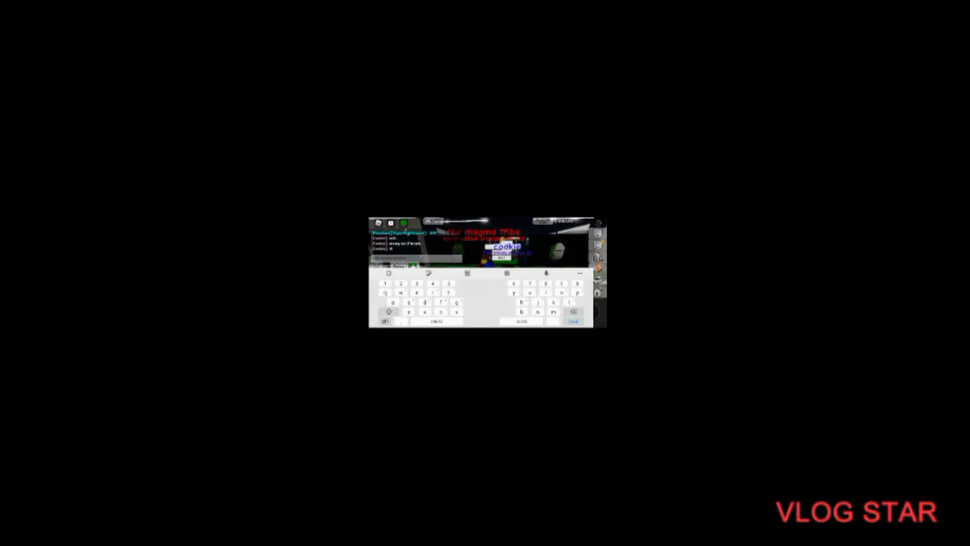
Step: Ride down the street and walk into the house onto the yellow rug beside Cookie
{"action": "left_click", "coordinate": [513, 291]}
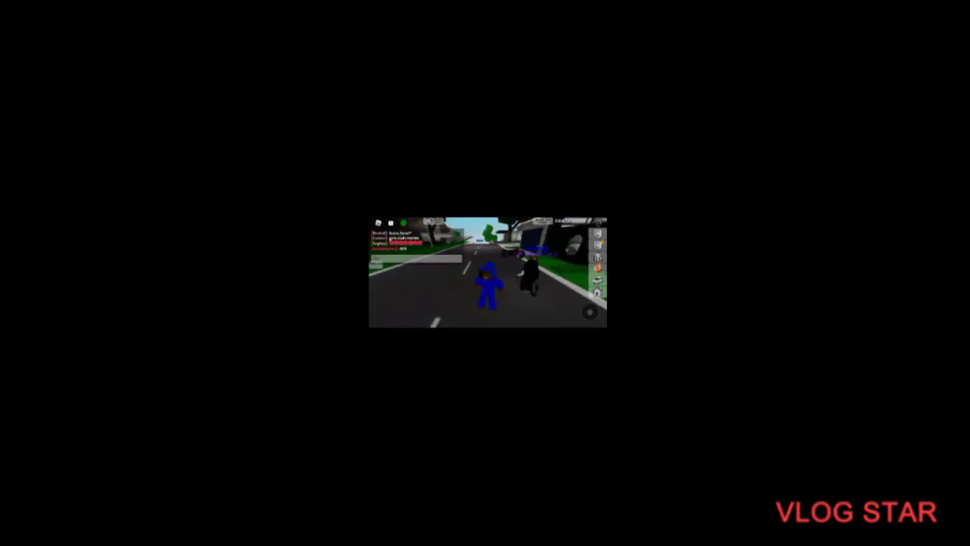
{"action": "left_click", "coordinate": [424, 246]}
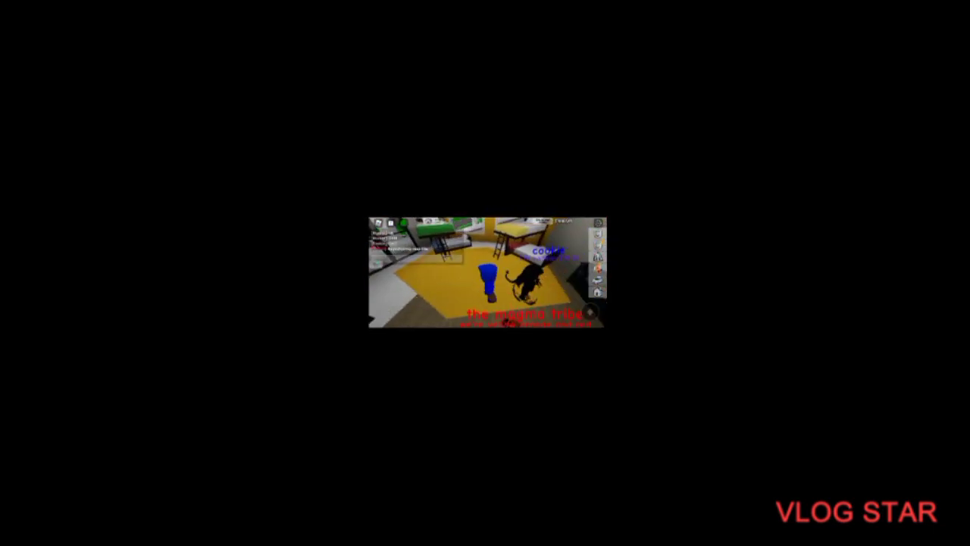
Step: Walk with Cookie from the bedroom into the hallway while chatting
{"action": "left_click", "coordinate": [485, 311]}
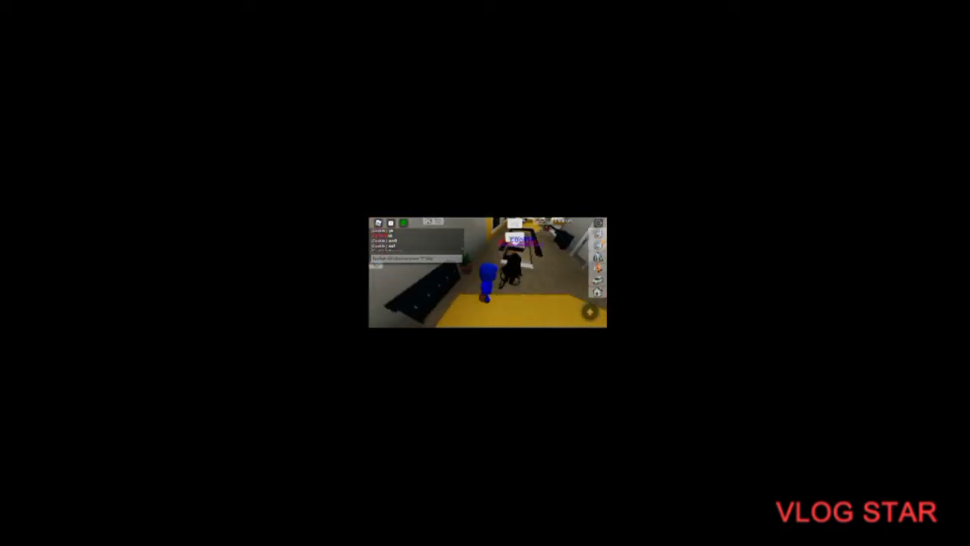
Step: Open the avatar editor's size panel from the right-side Brookhaven menu
{"action": "left_click", "coordinate": [402, 260]}
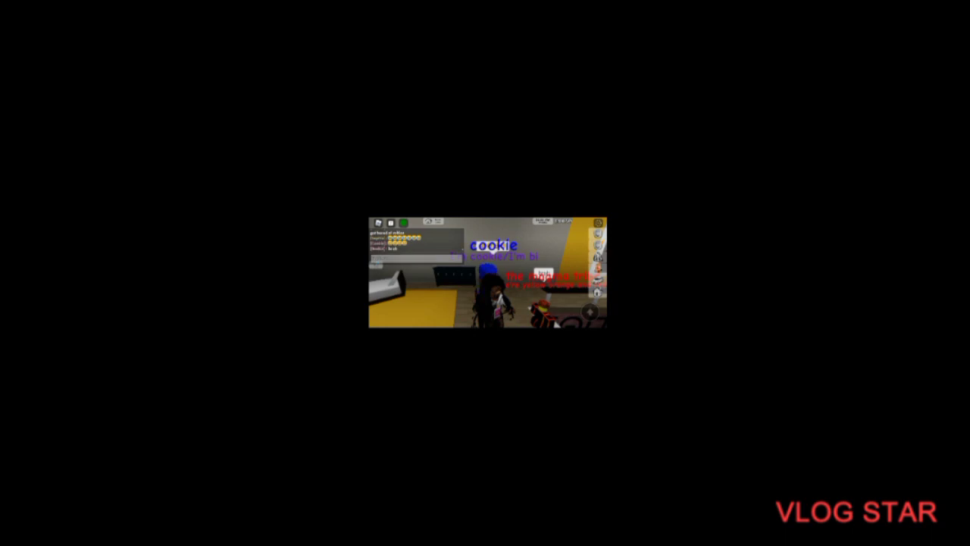
{"action": "left_click", "coordinate": [413, 261]}
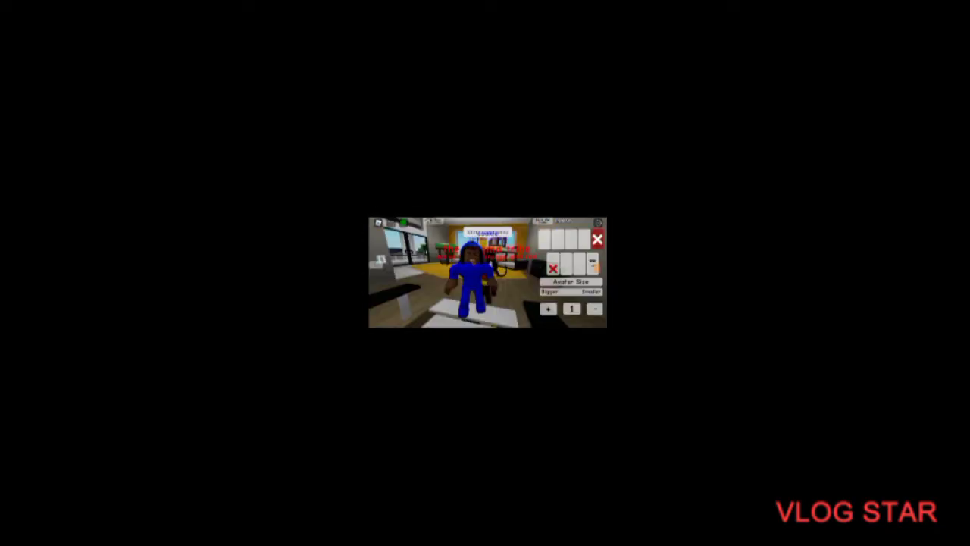
Step: Close the avatar size panel with the red X and resume playing
{"action": "left_click", "coordinate": [598, 240]}
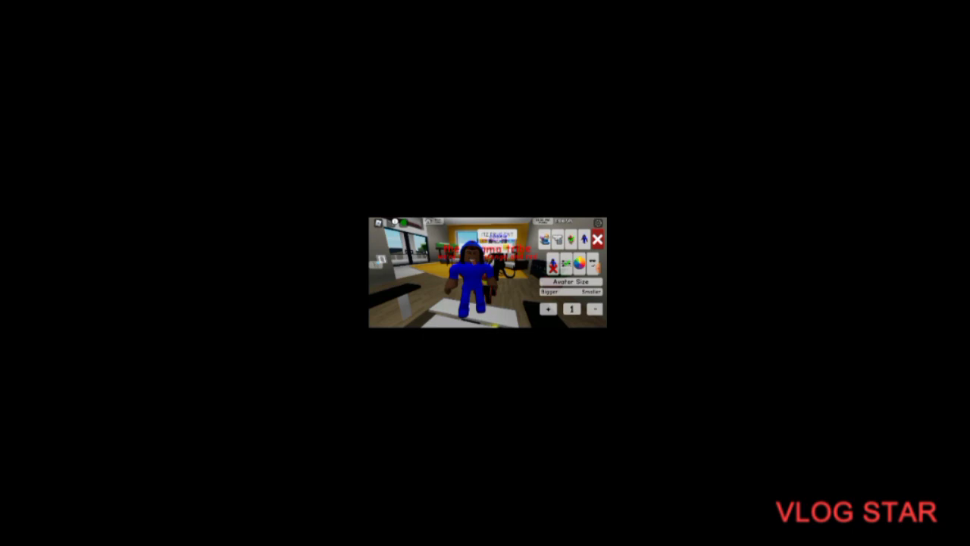
{"action": "left_click", "coordinate": [600, 239]}
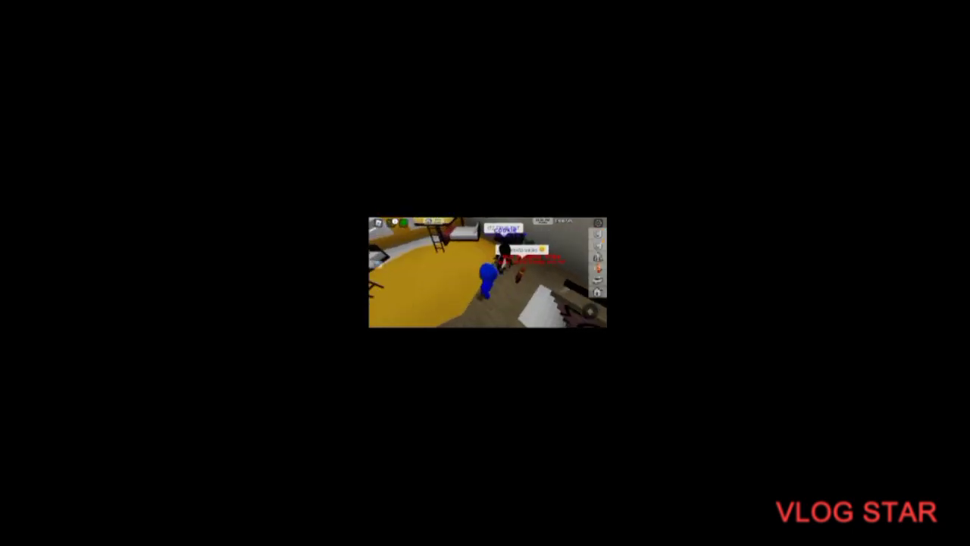